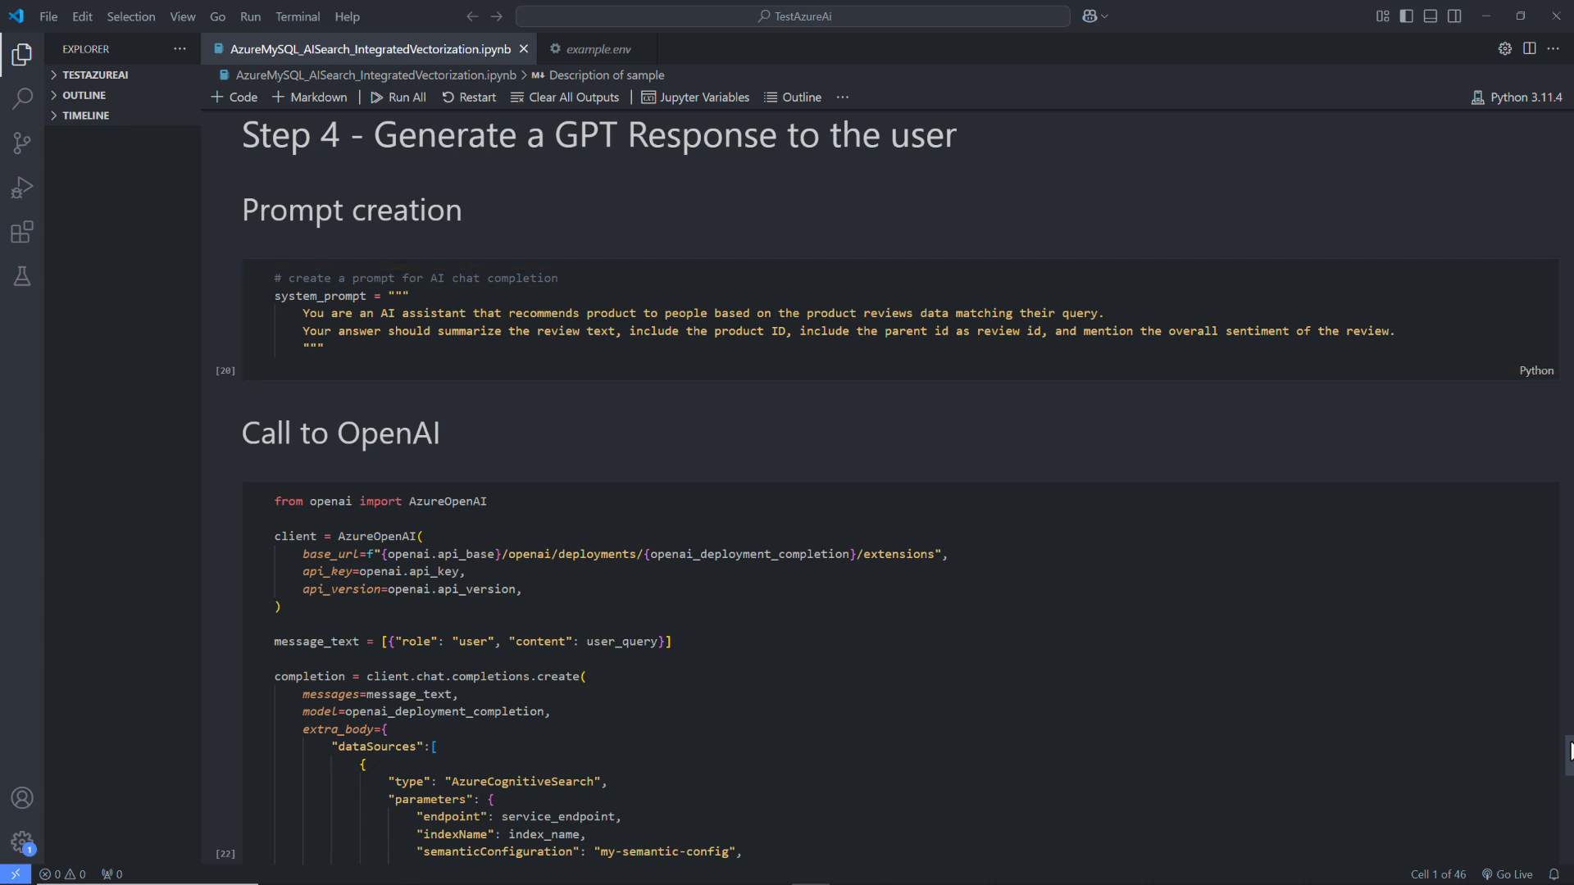
scroll("down", 3)
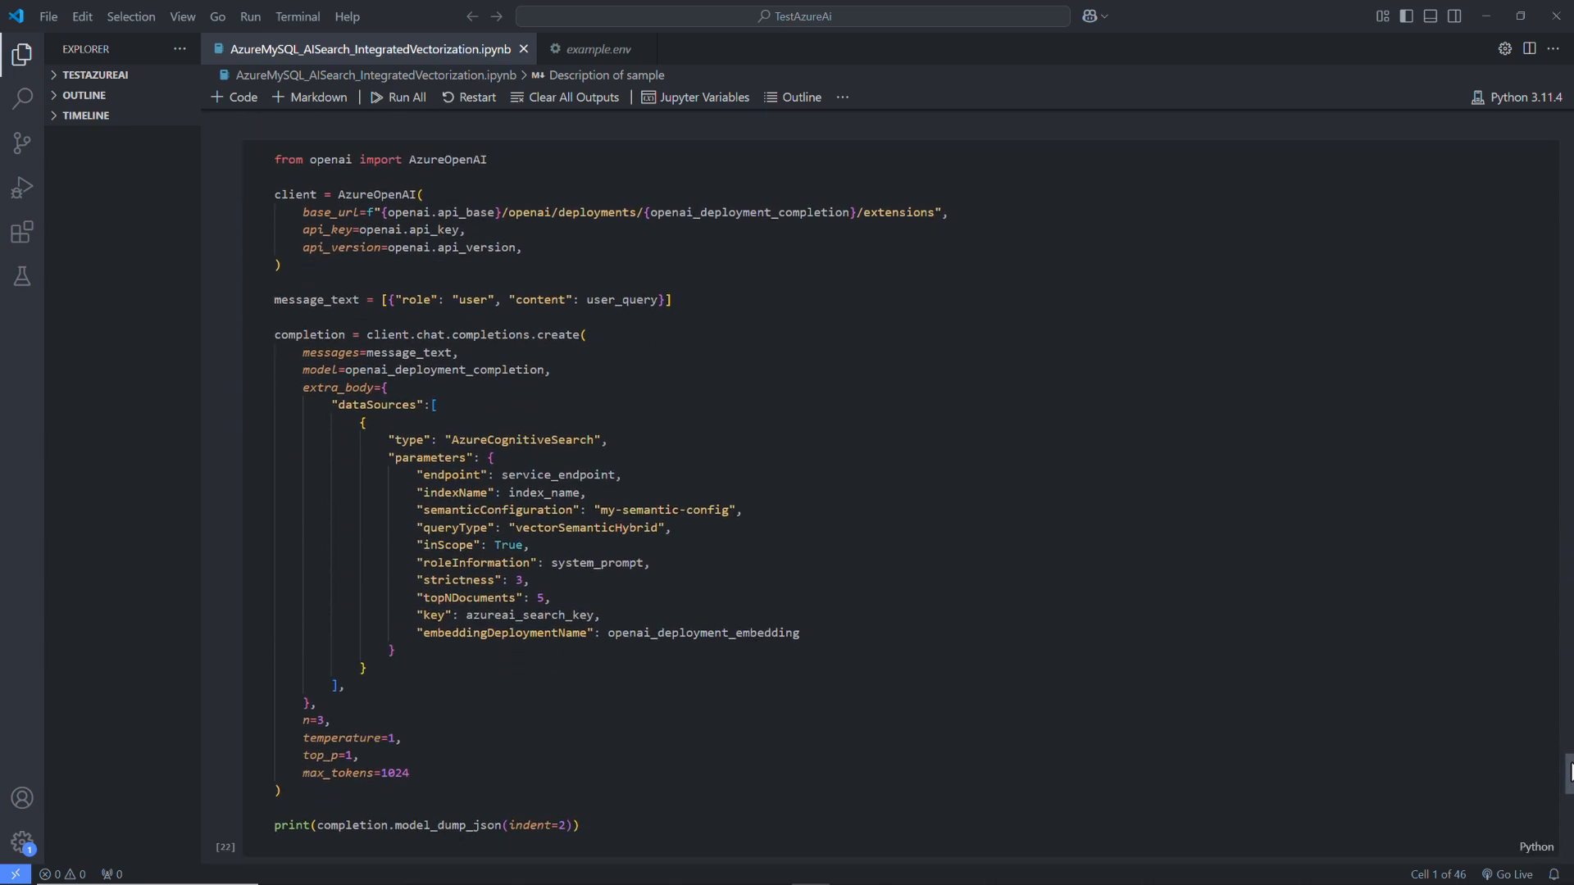